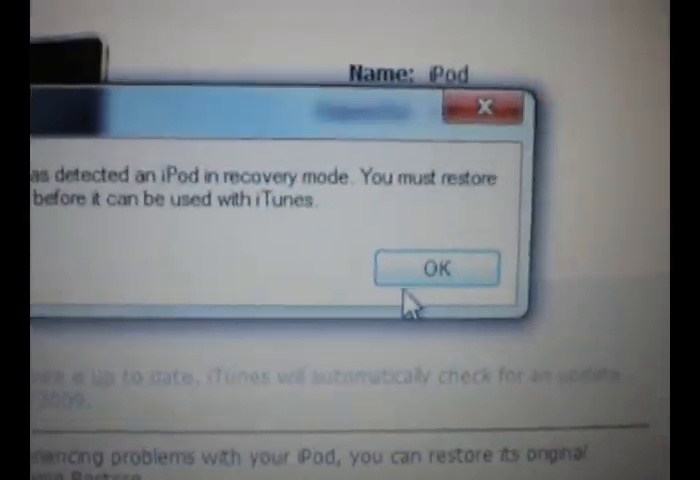
Dismiss the iTunes alert saying the iPod is in recovery mode and needs restoring.
left_click(436, 269)
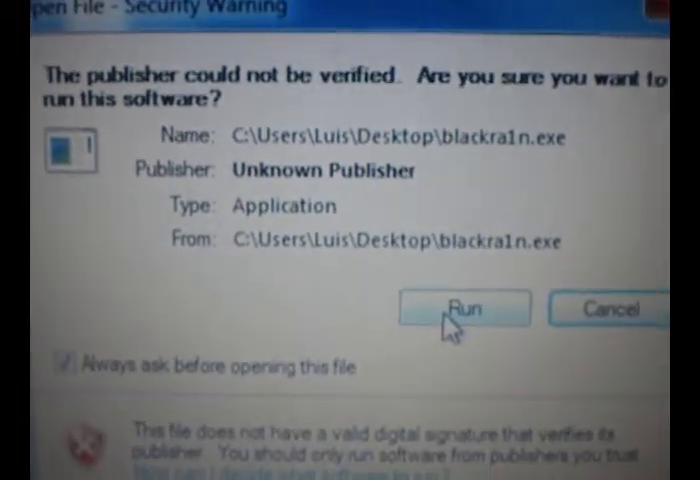
Accept the Windows security warning so blackra1n.exe runs.
left_click(463, 308)
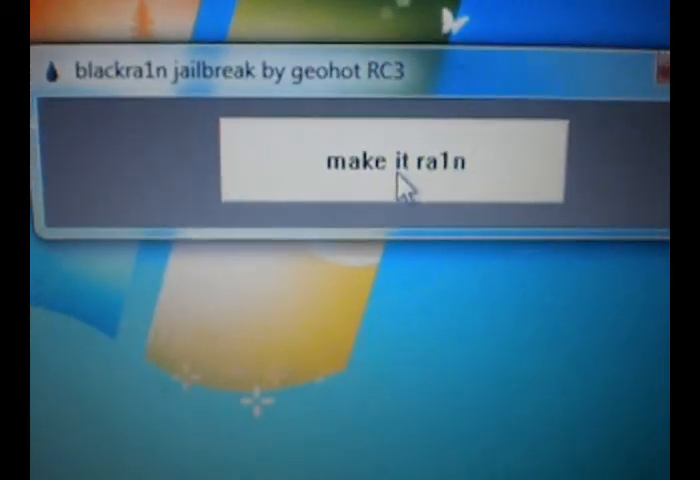
Launch the 'make it ra1n' jailbreak on the connected iPod Touch.
left_click(391, 164)
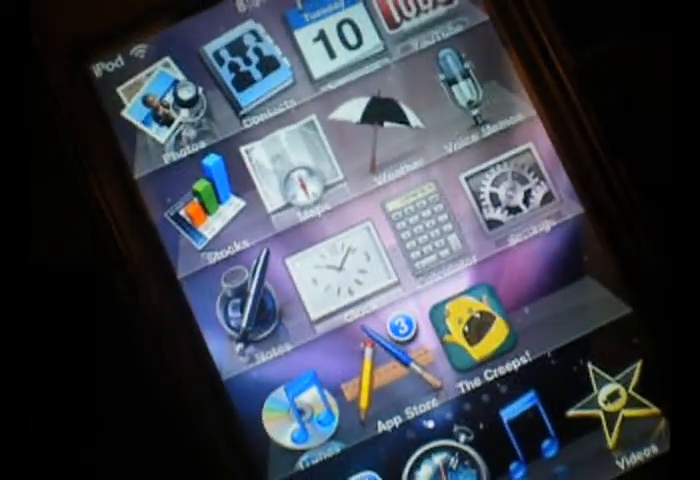
Open the Music app to check the album list survived the jailbreak.
scroll("down", 3)
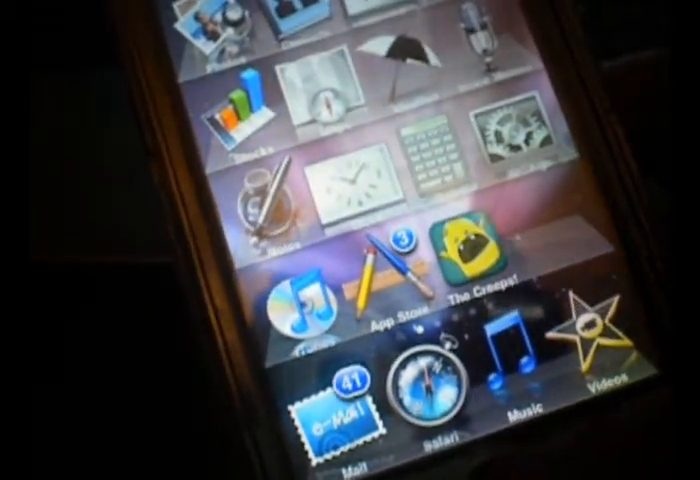
left_click(514, 355)
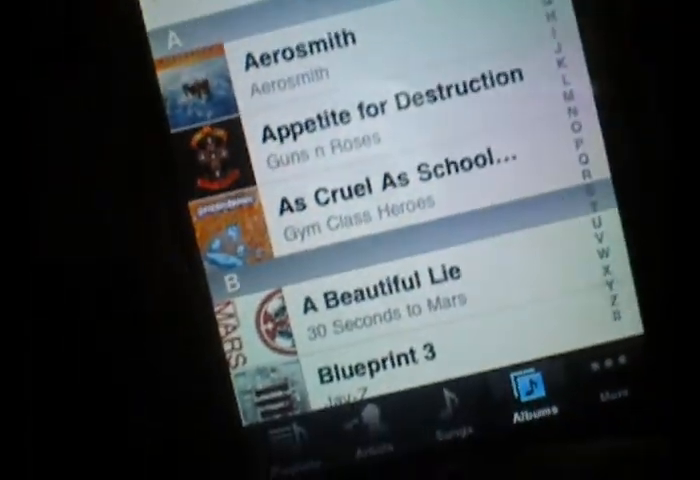